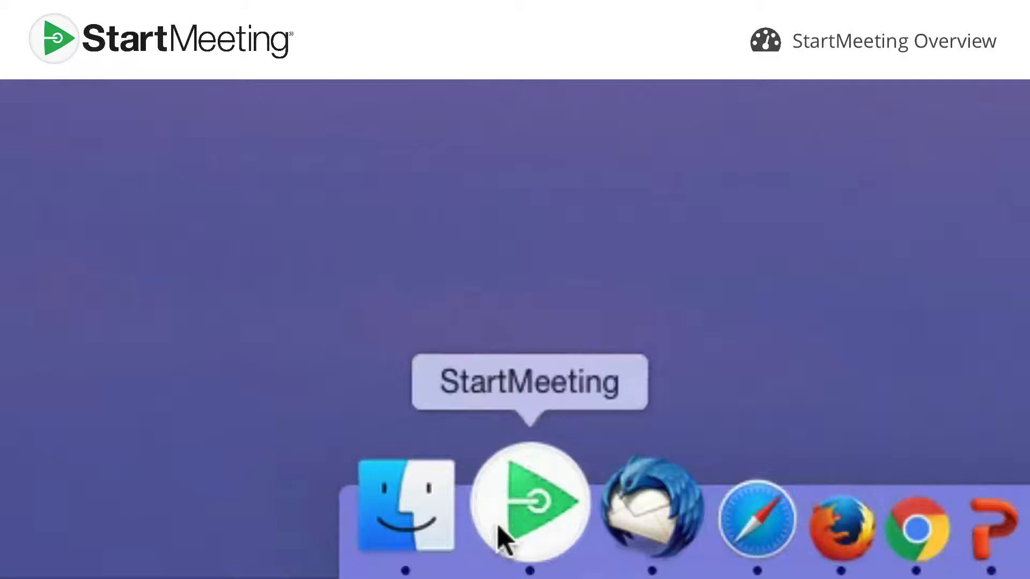
- Launch StartMeeting from the Dock and choose Host Online Meeting on Account Options
click(531, 500)
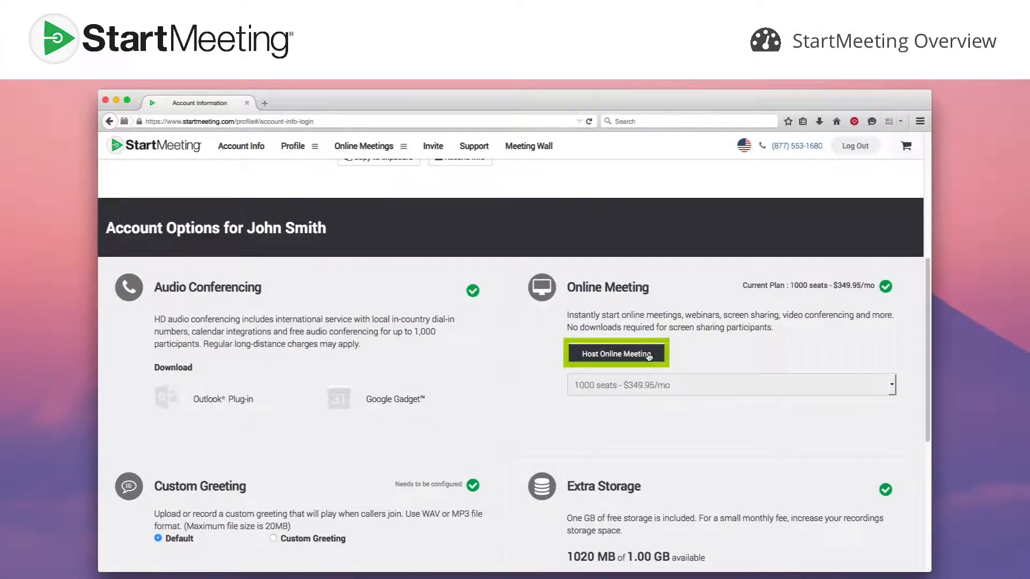
click(615, 353)
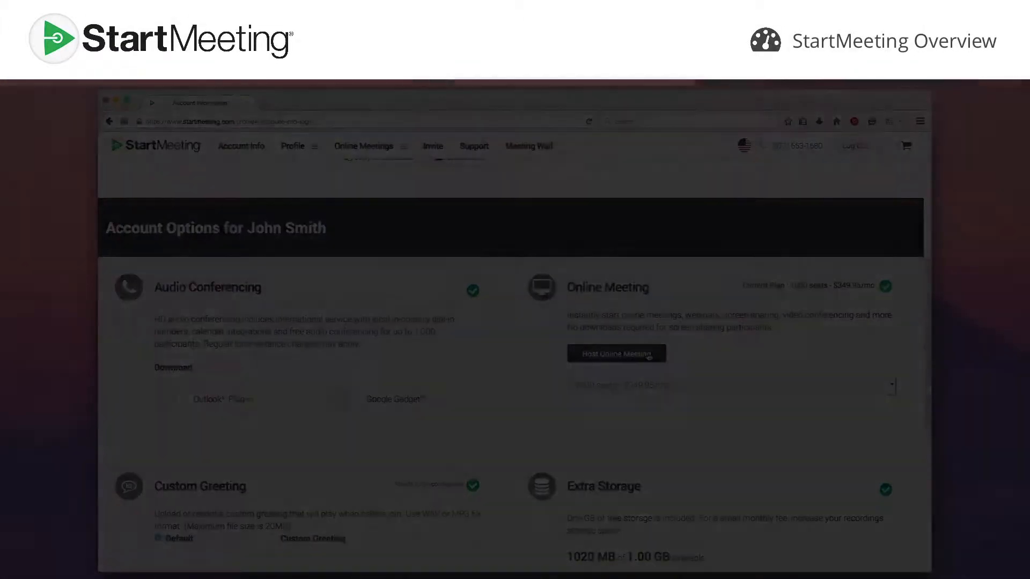
- Choose Host and sign in with the host email and password to start the meeting
click(616, 353)
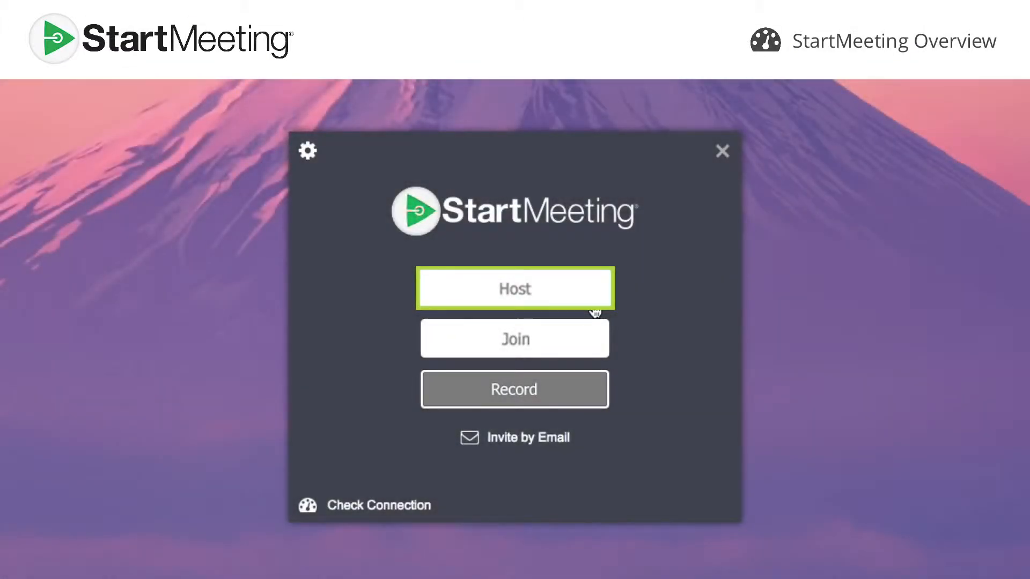
click(514, 289)
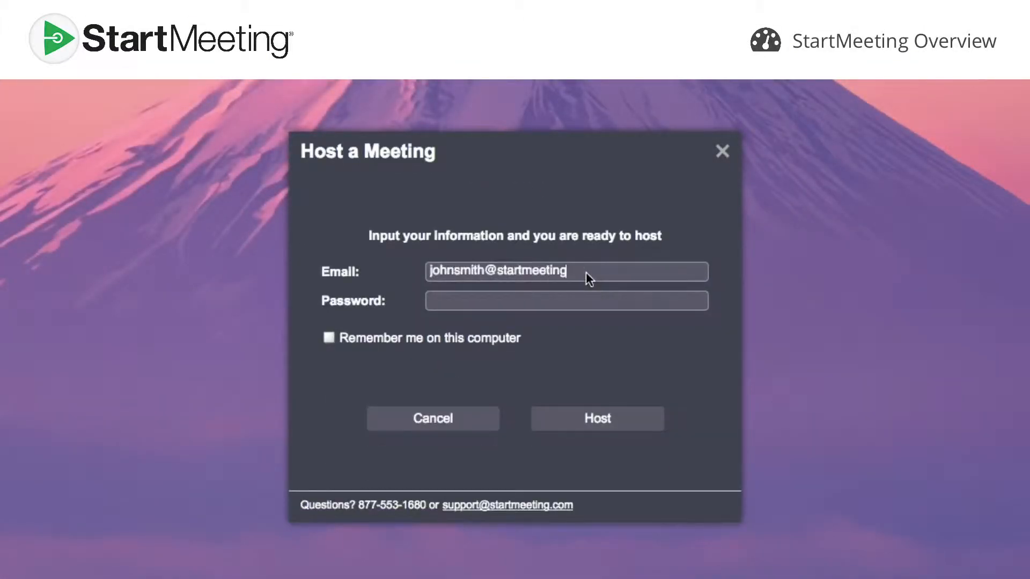
click(597, 419)
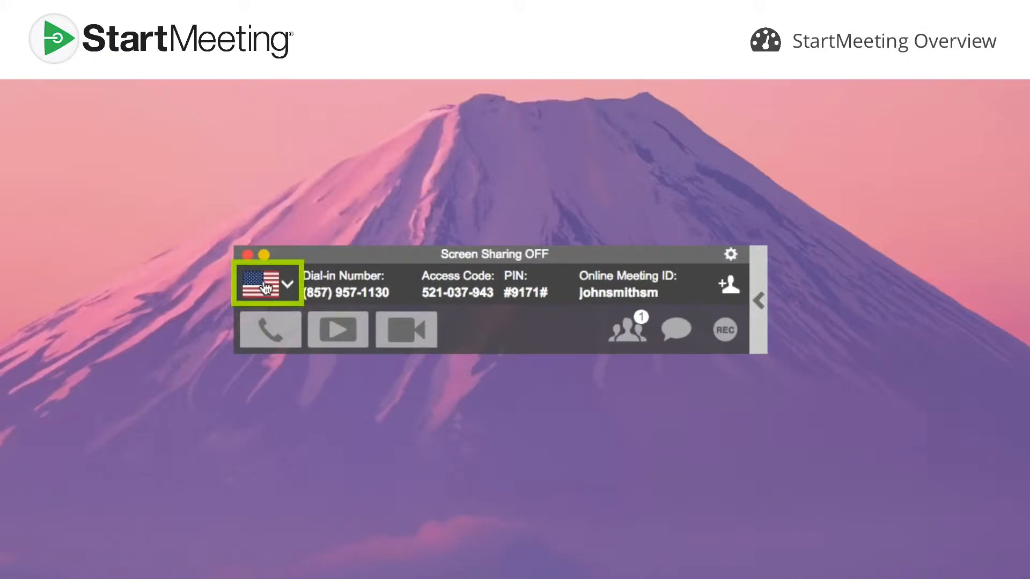
- Pick the dial-in country and set audio to Mic & Speakers
click(266, 285)
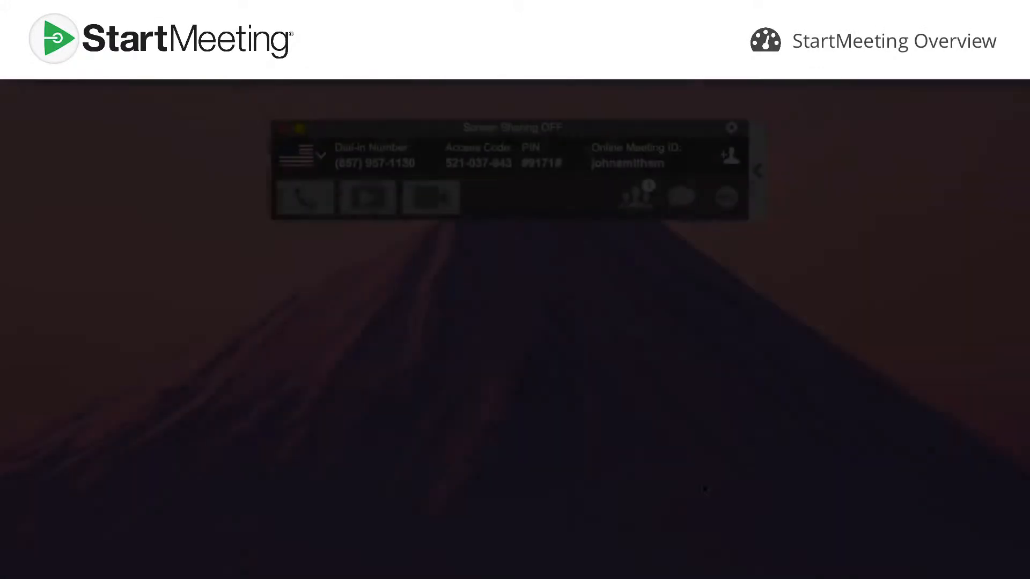
click(304, 197)
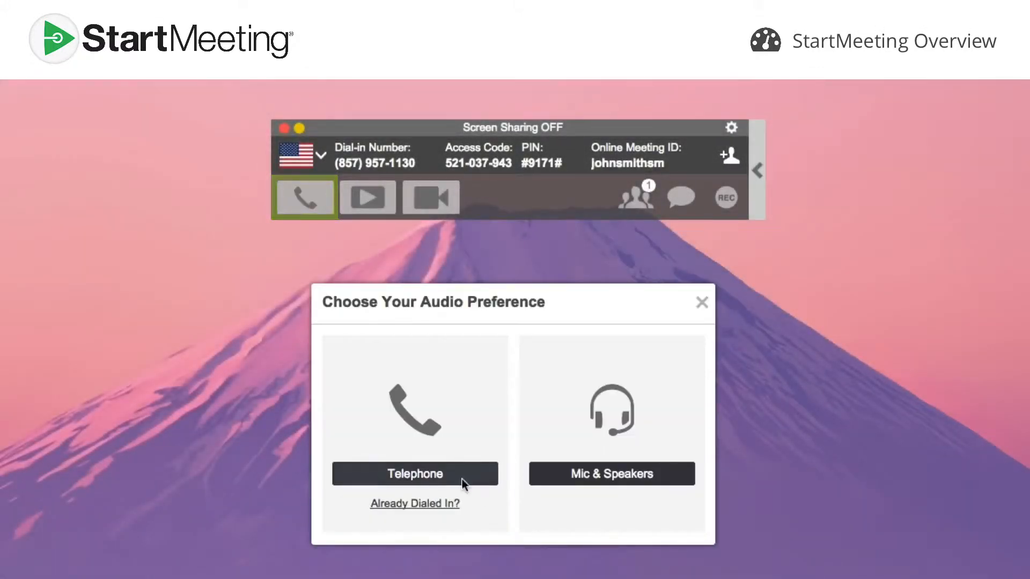
click(612, 474)
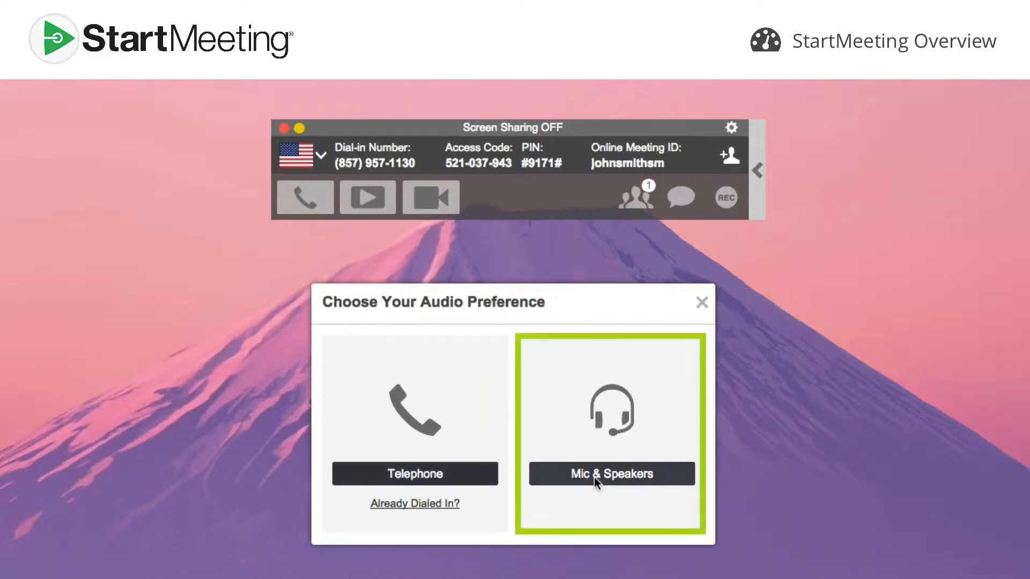
click(611, 473)
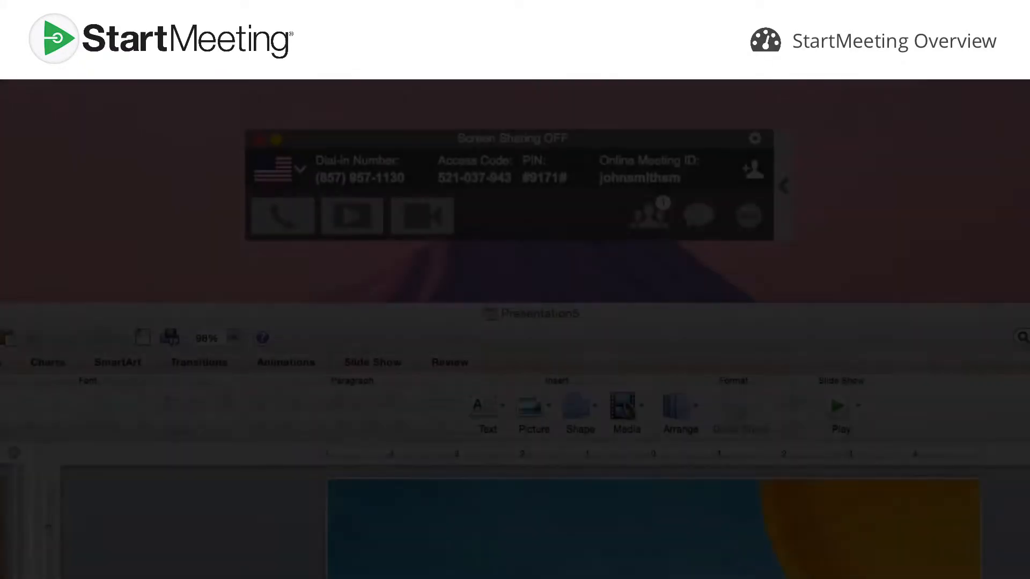
- Share the screen and pick a pencil drawing mode for annotation
click(352, 215)
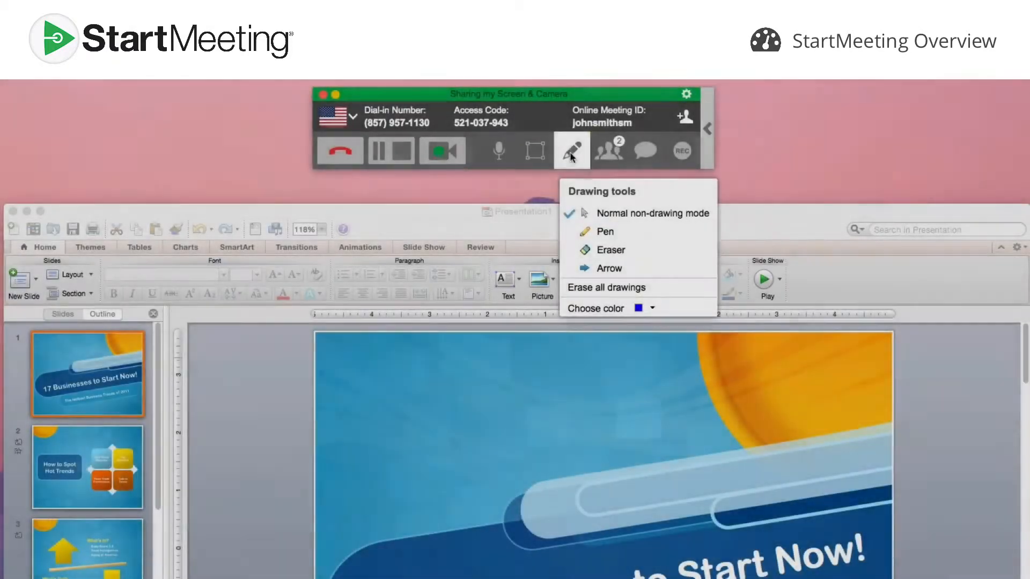
click(650, 308)
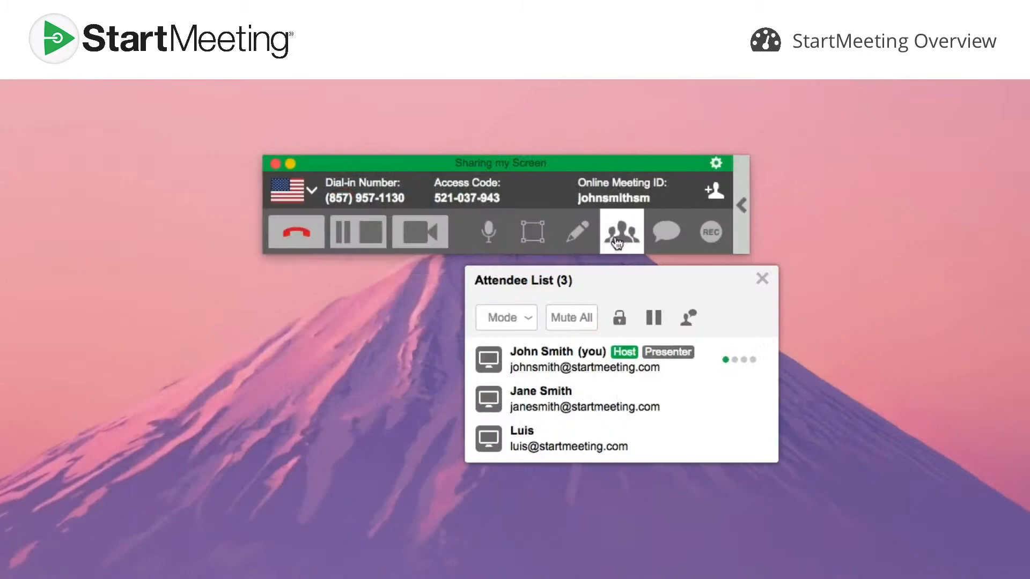
- Use an attendee's row controls, then send the chat greeting 'Hi' to everyone
click(621, 232)
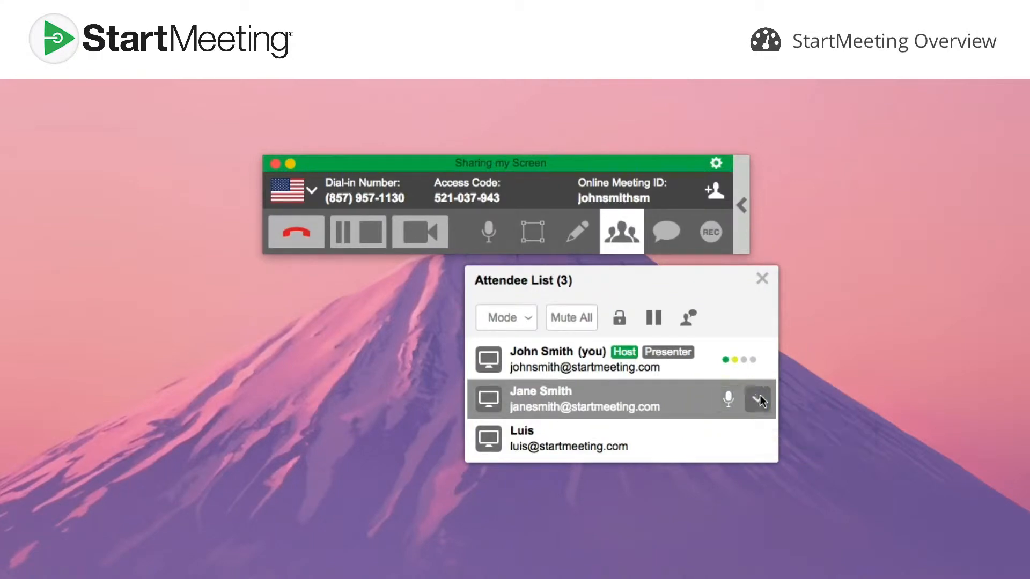
click(758, 399)
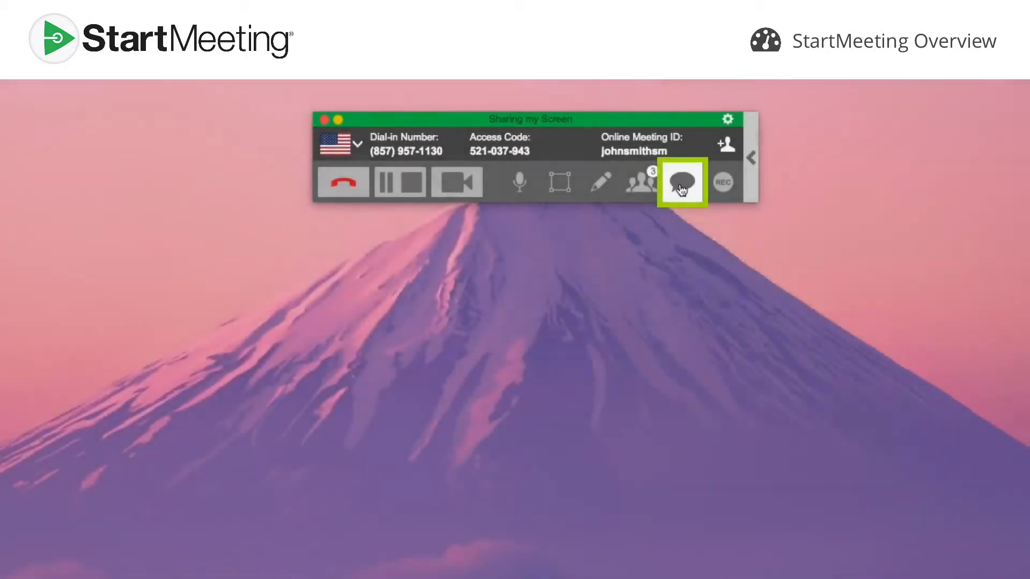
click(682, 183)
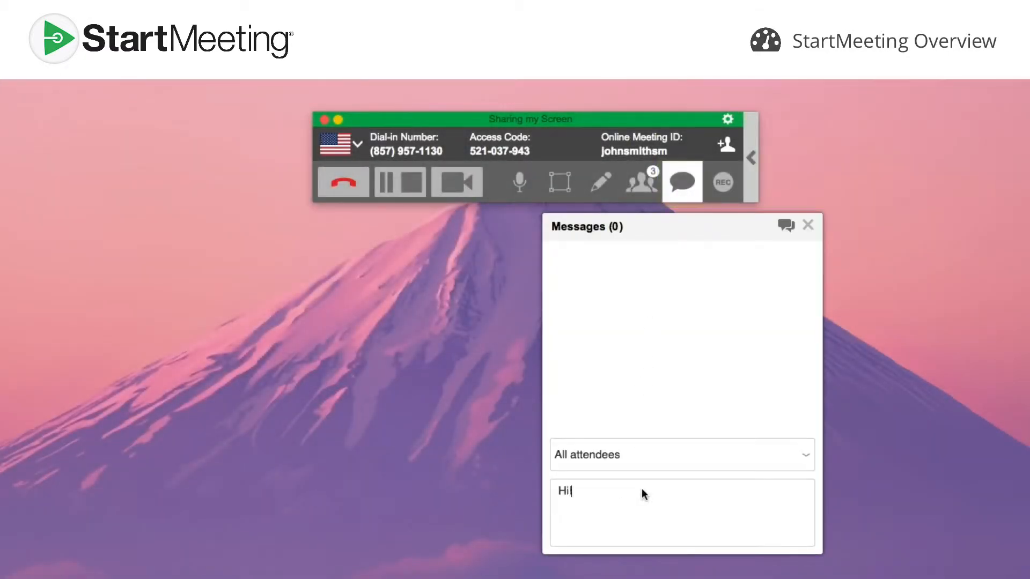
key(Enter)
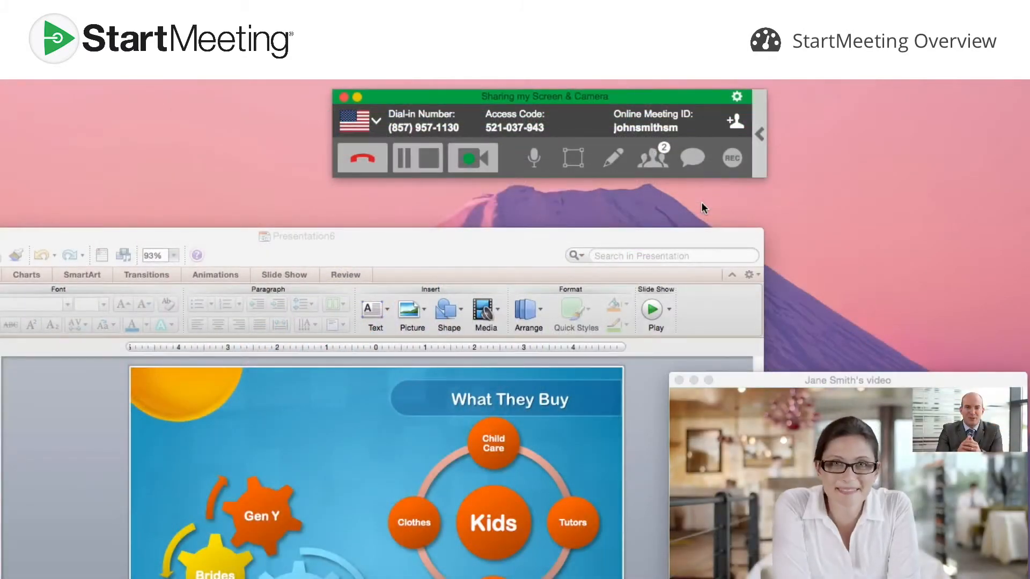
- Start the camera video and show the Invite Others details
click(732, 158)
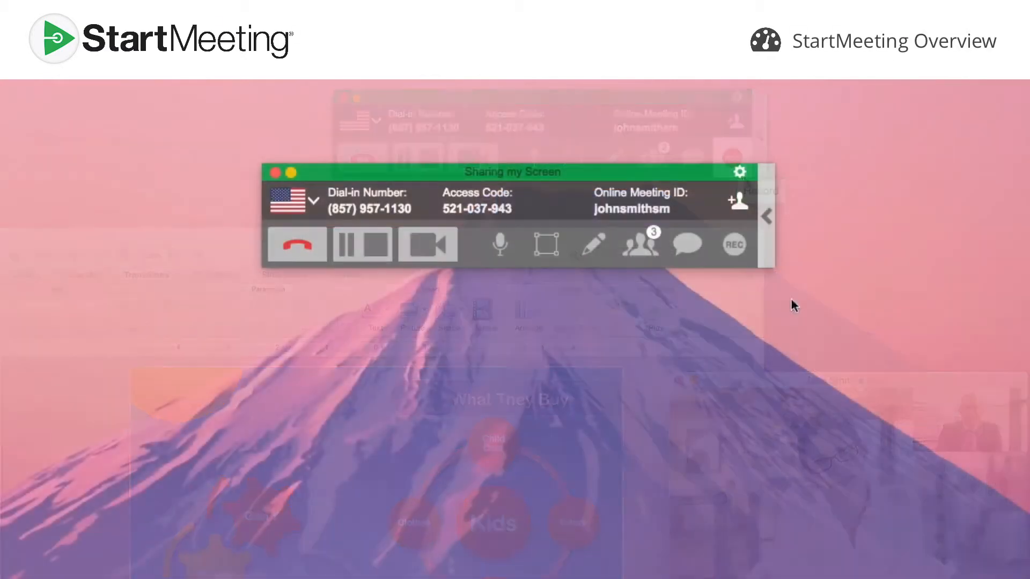
click(738, 200)
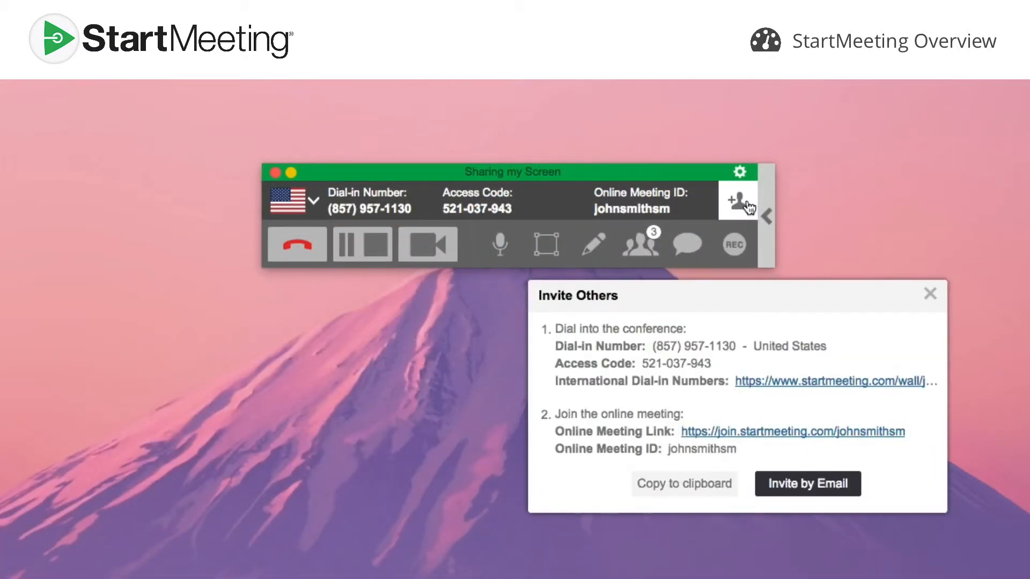